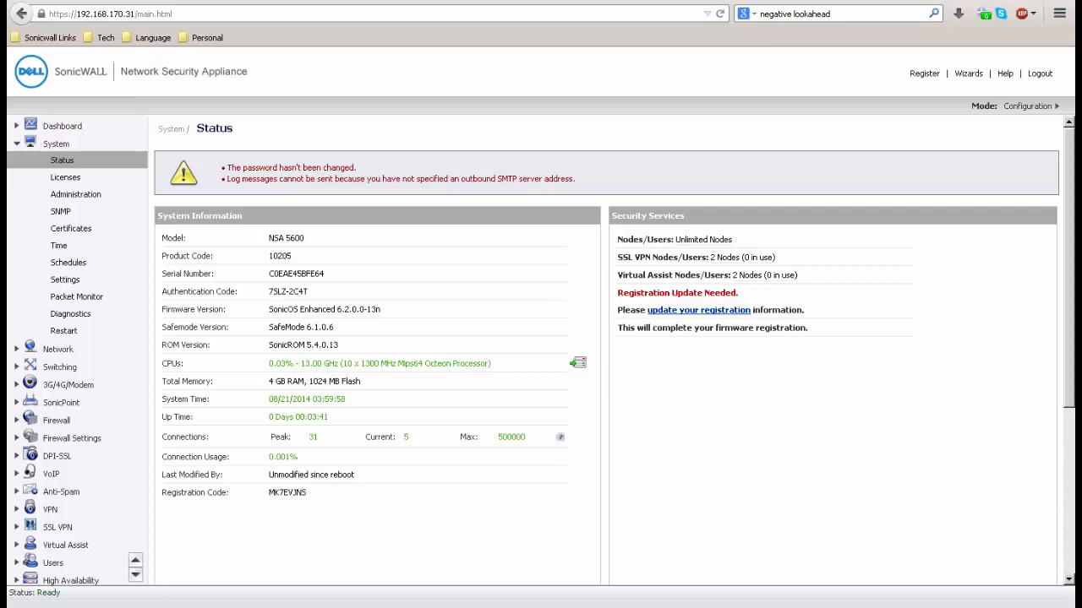
{"action": "mouse_move", "coordinate": [327, 93]}
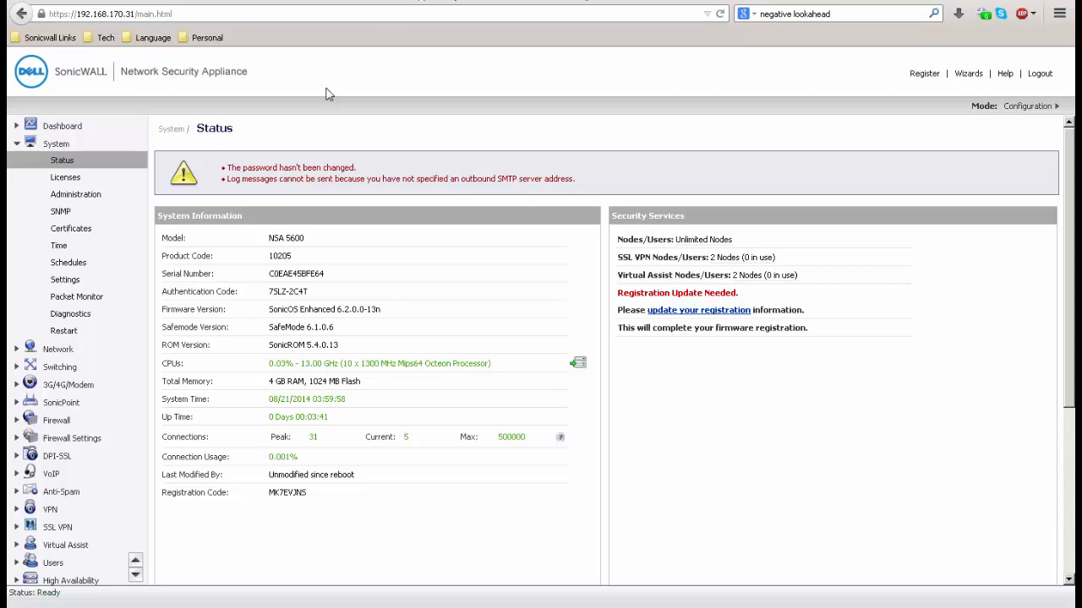
Enable Jumbo Frame support under Firewall Settings > Advanced and accept the change
{"action": "left_click", "coordinate": [68, 267]}
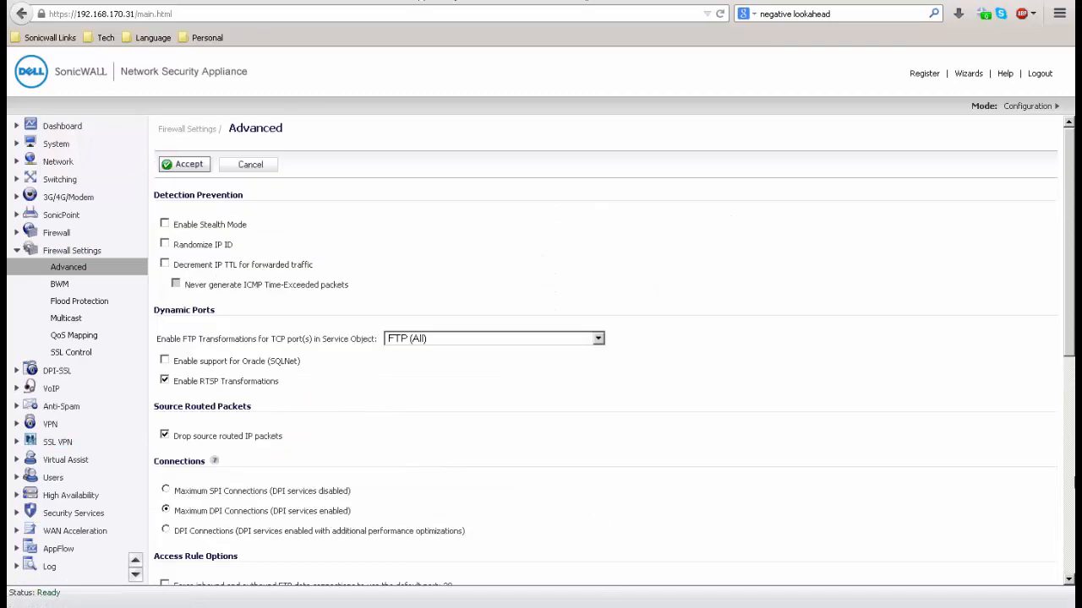
{"action": "scroll", "scroll_direction": "down", "scroll_amount": 3}
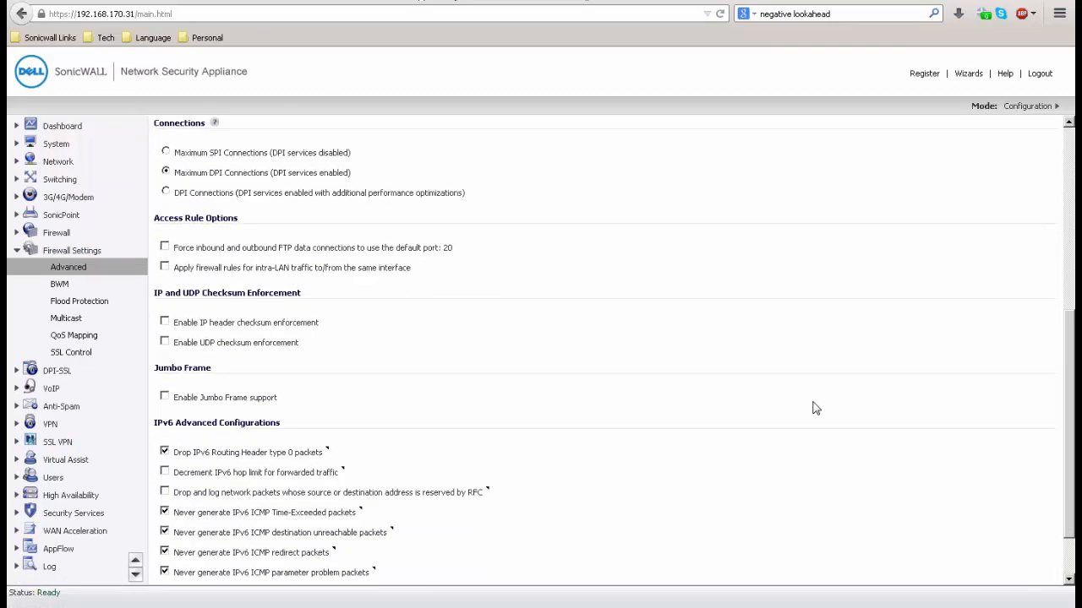
{"action": "left_click", "coordinate": [163, 398]}
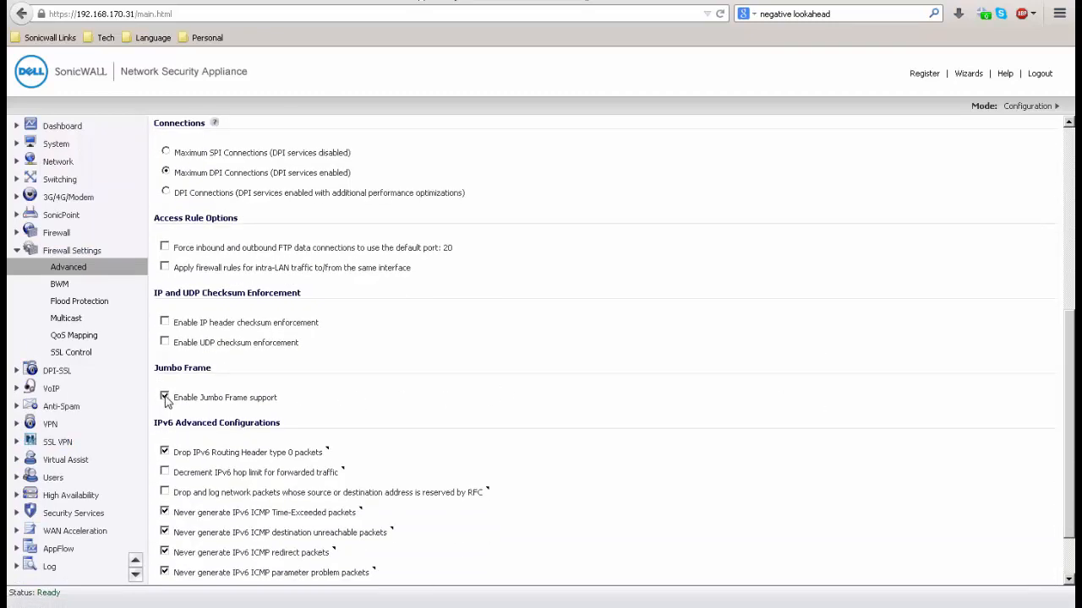
{"action": "left_click", "coordinate": [164, 397]}
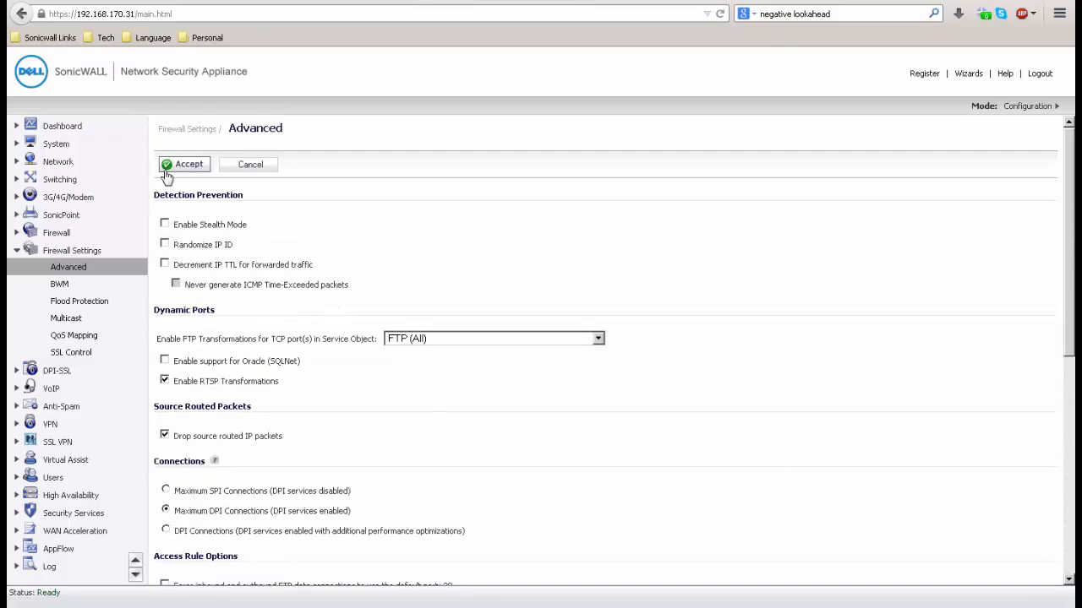
{"action": "left_click", "coordinate": [184, 164]}
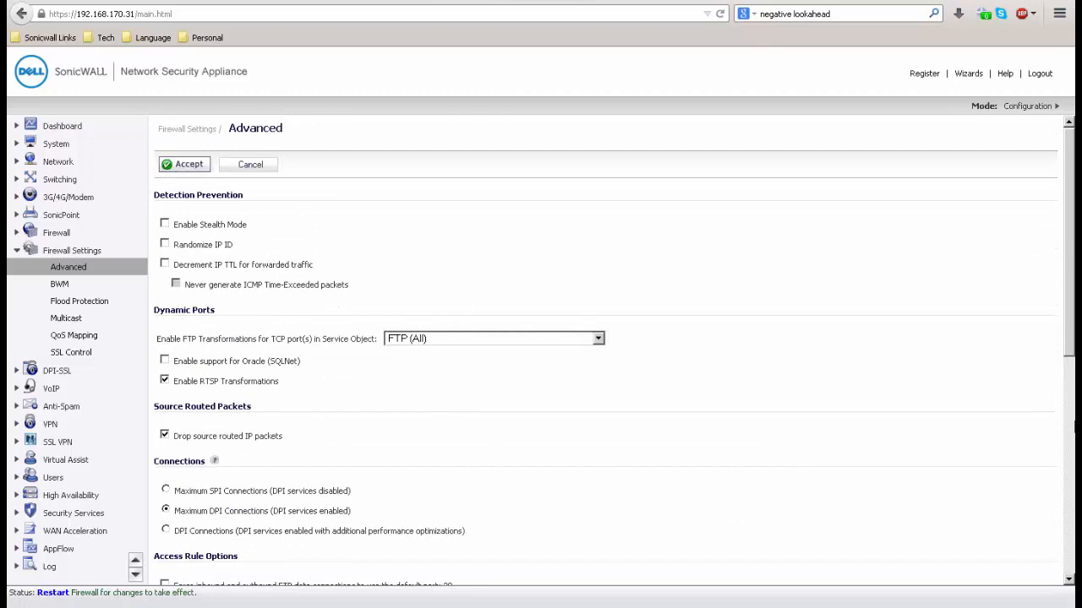
{"action": "mouse_move", "coordinate": [55, 600]}
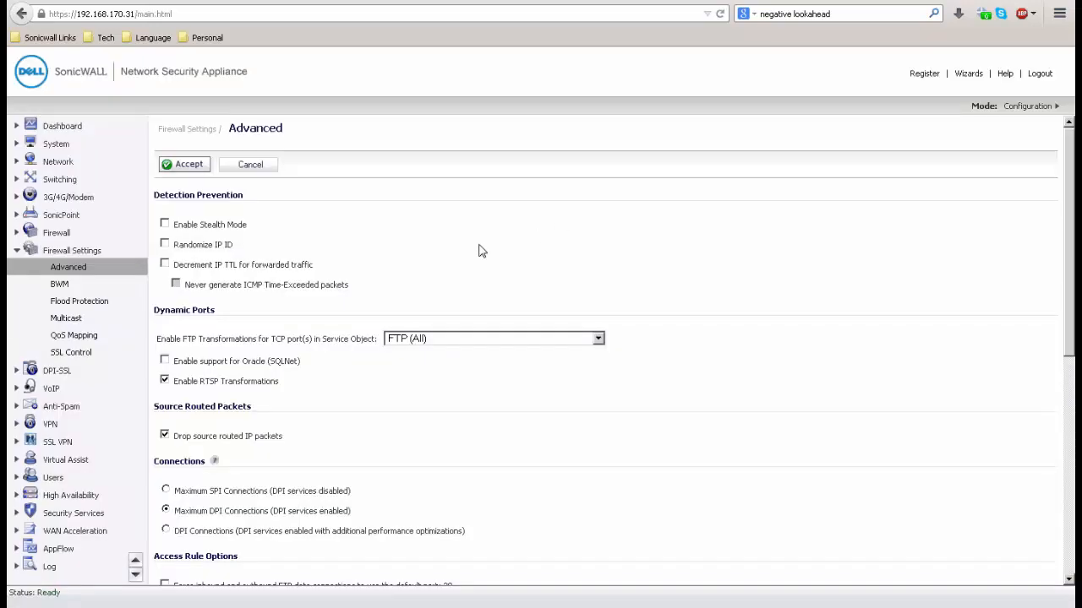
Open the Network > Interfaces page listing X0–X15 with zones and IP addresses
{"action": "left_click", "coordinate": [57, 161]}
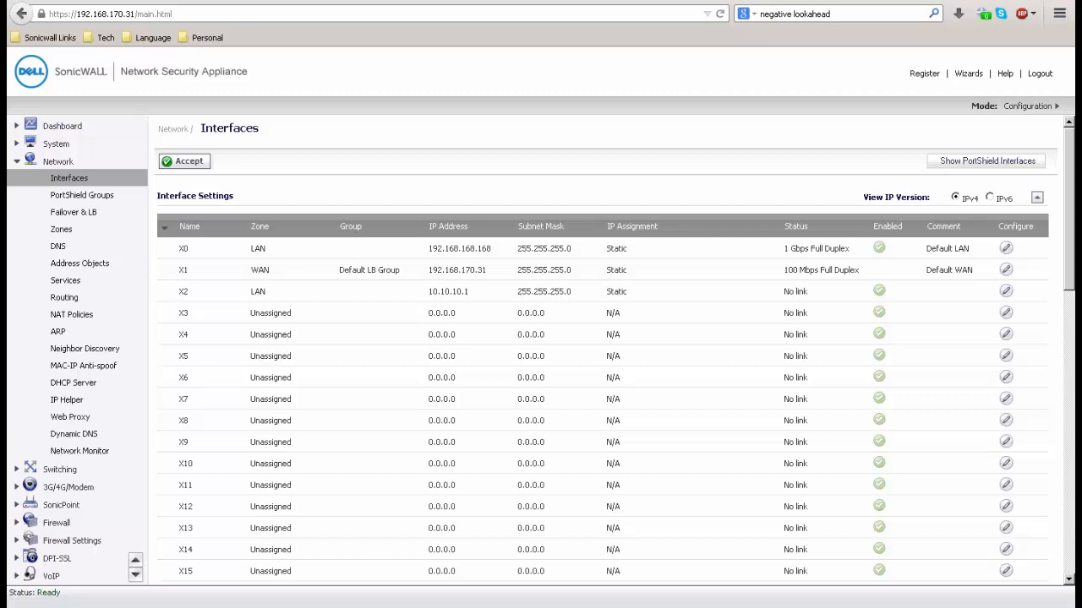
{"action": "mouse_move", "coordinate": [952, 40]}
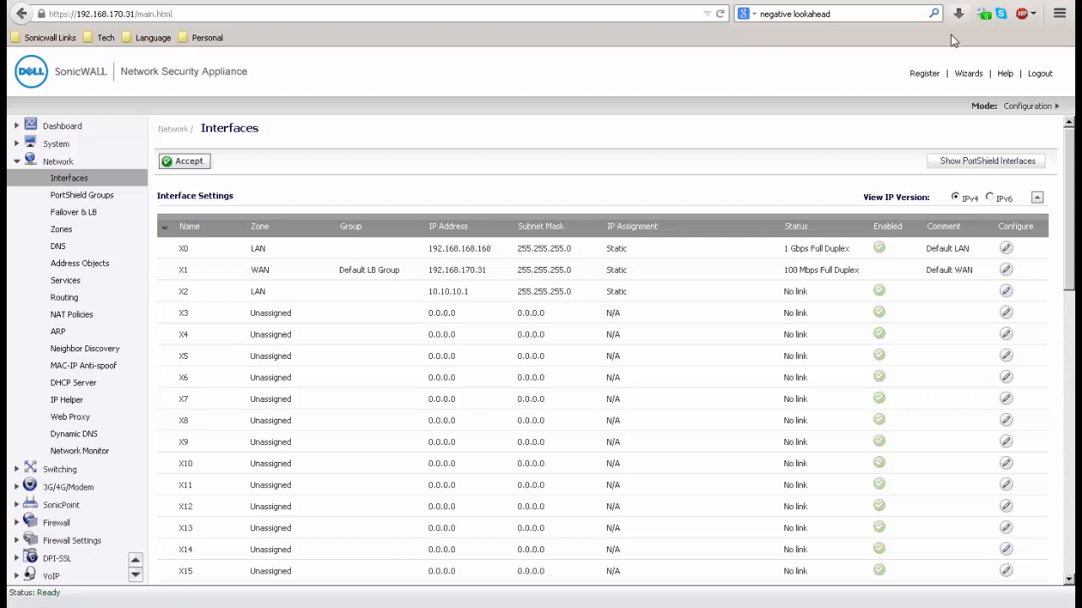
Set the X0 interface MTU to 9000 on its Advanced tab and save
{"action": "left_click", "coordinate": [1006, 248]}
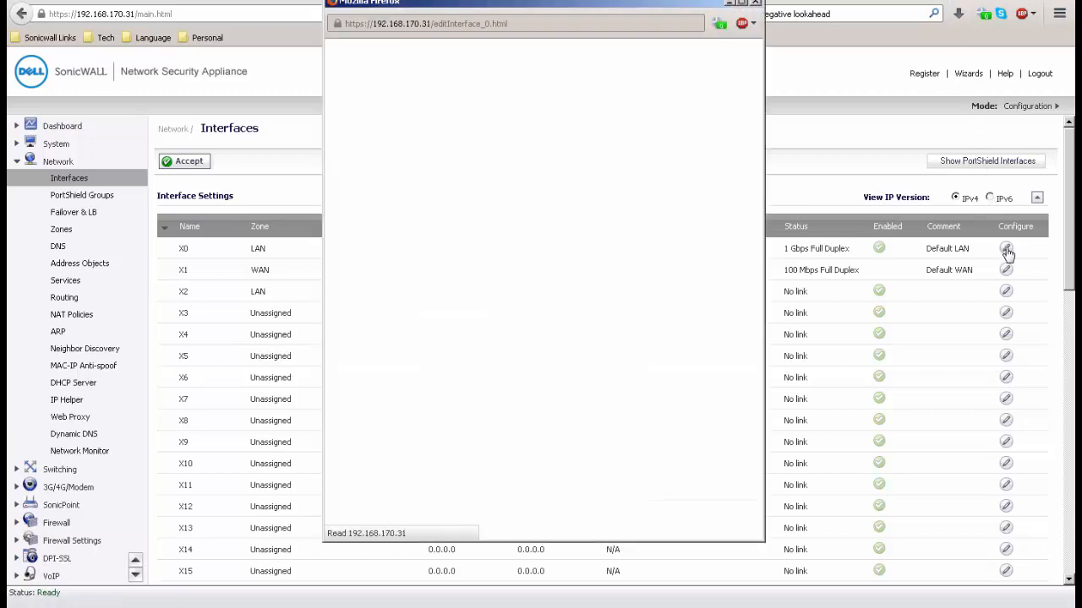
{"action": "left_click", "coordinate": [1005, 248]}
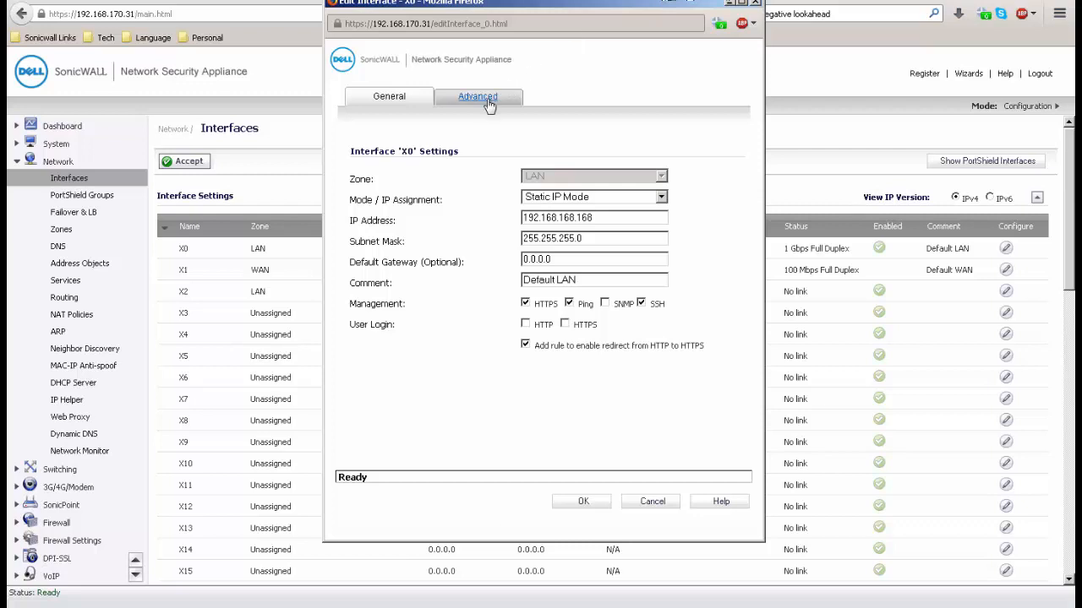
{"action": "left_click", "coordinate": [477, 96]}
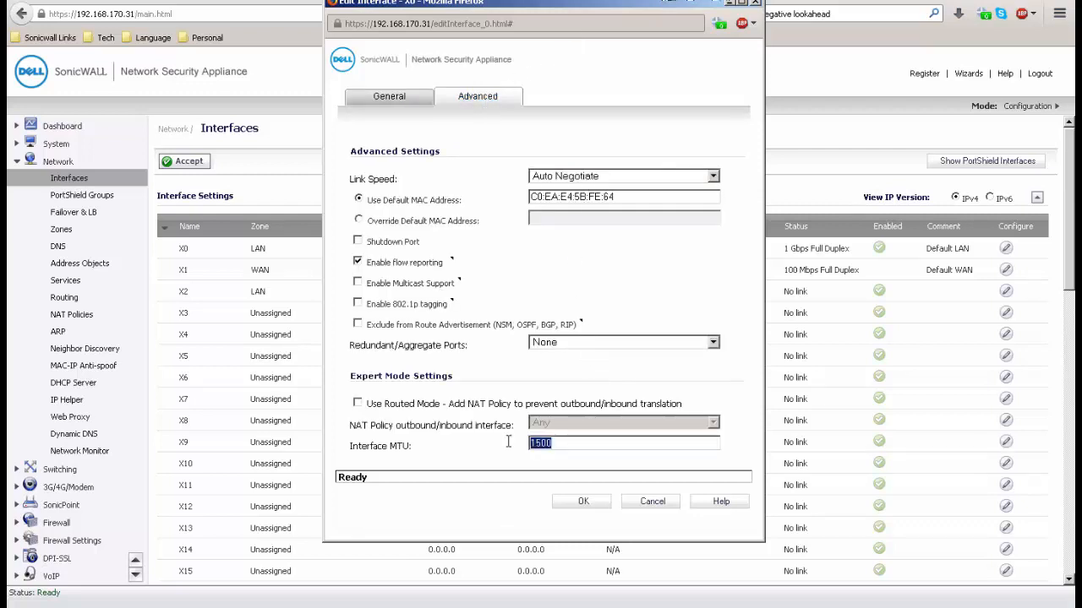
{"action": "type", "text": "9000"}
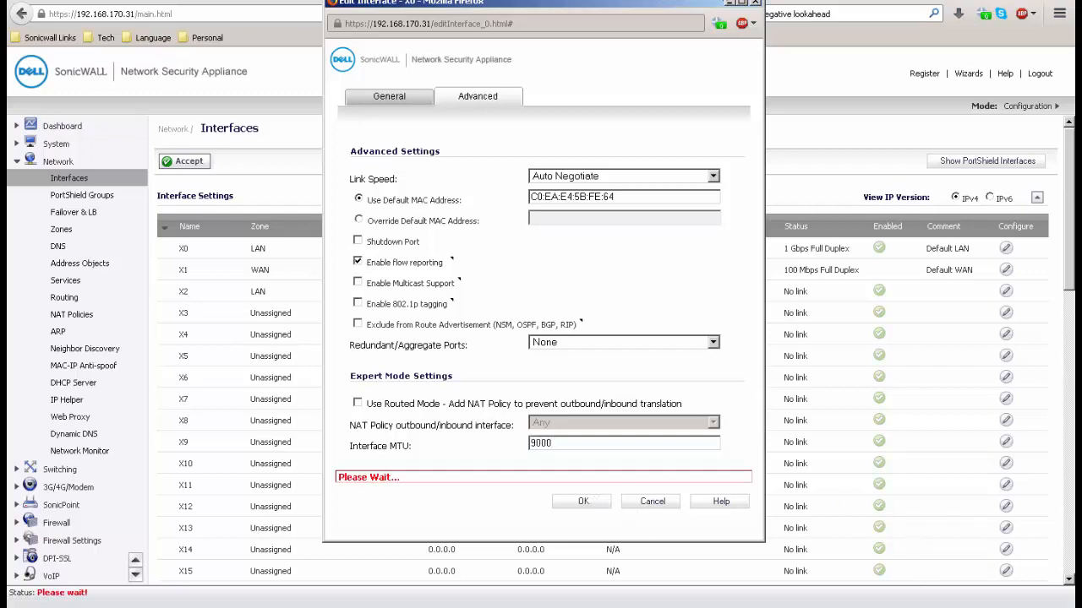
{"action": "left_click", "coordinate": [582, 501]}
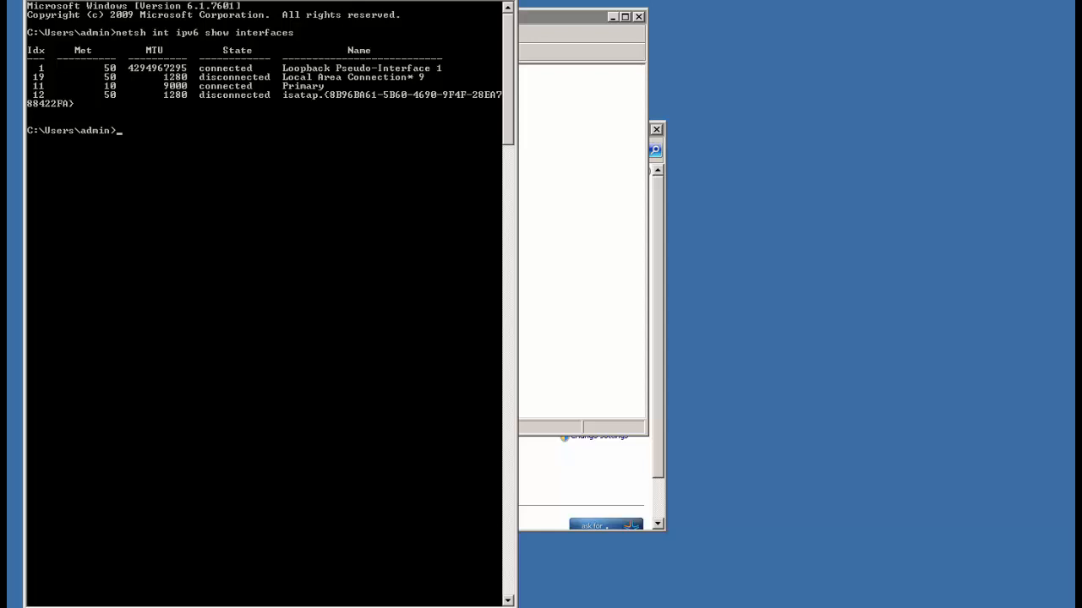
Type the don't-fragment ping command 'ping 192.168.168.168 -f' in Command Prompt
{"action": "type", "text": "ping 192.168."}
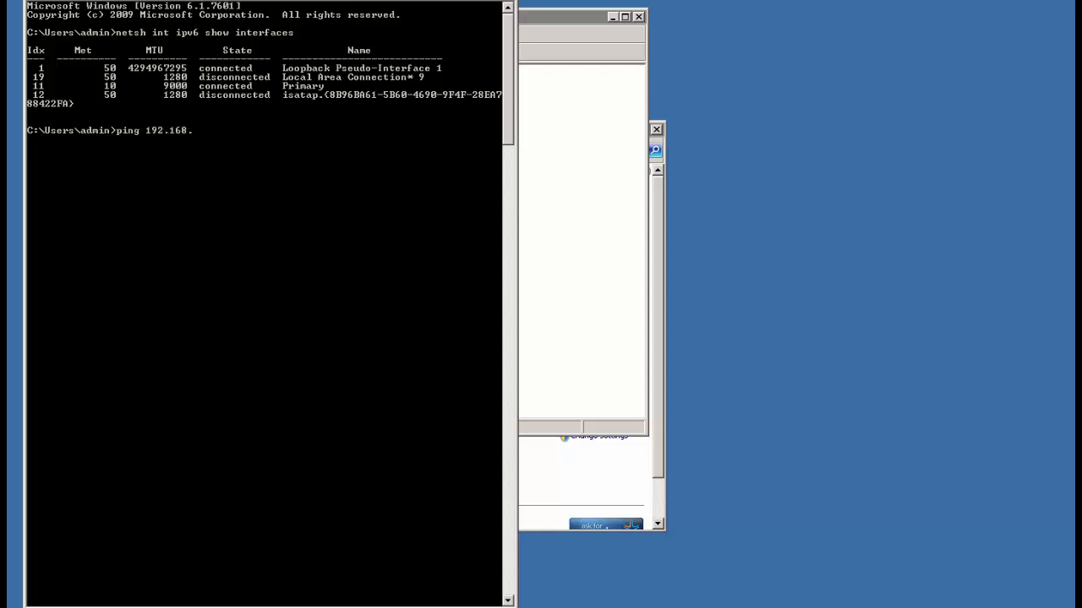
{"action": "type", "text": "168.168 -f"}
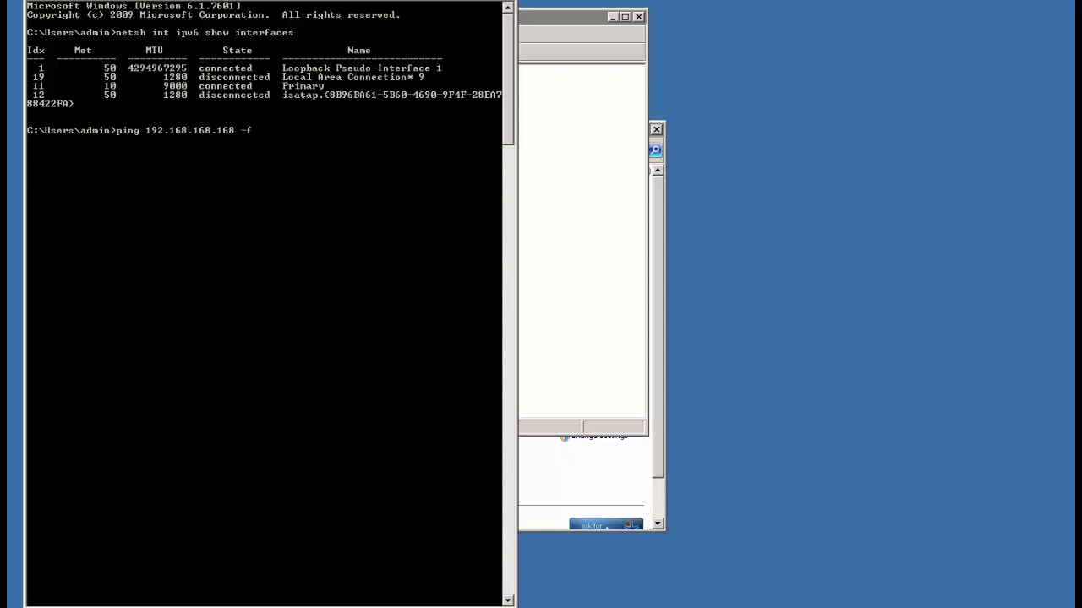